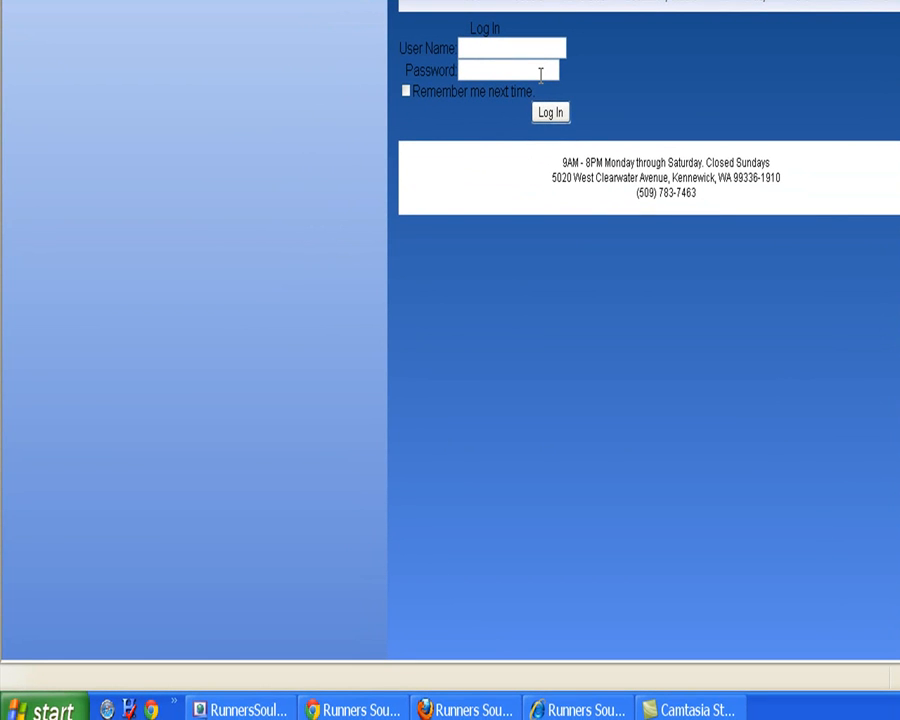
mouse_move(550, 112)
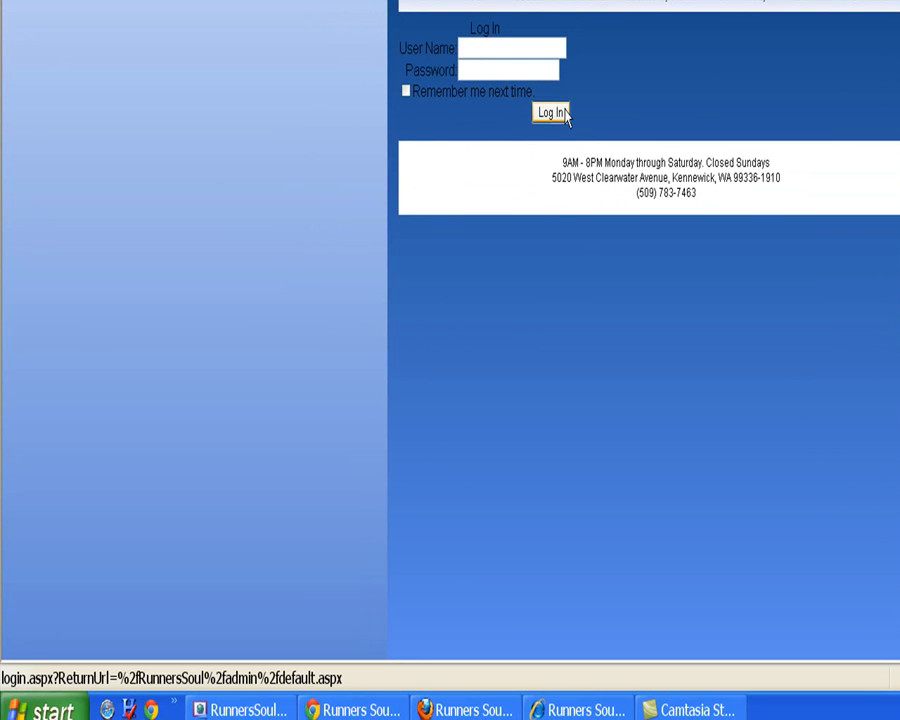
Submit the empty login form, then copy the roundedBox mainBox div line from products/Default.aspx for login.aspx.
left_click(200, 708)
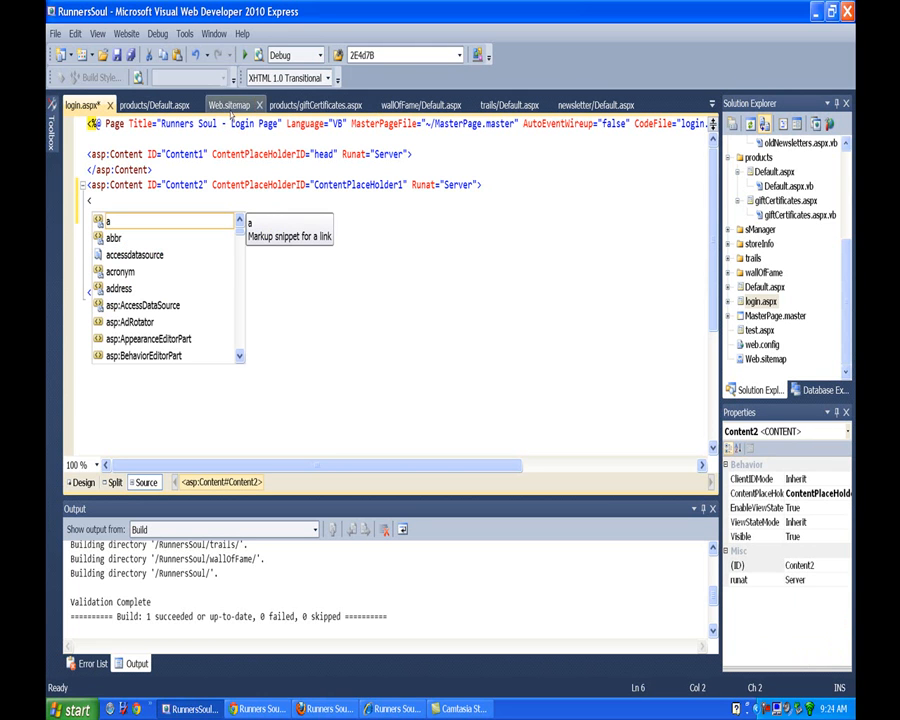
left_click(152, 104)
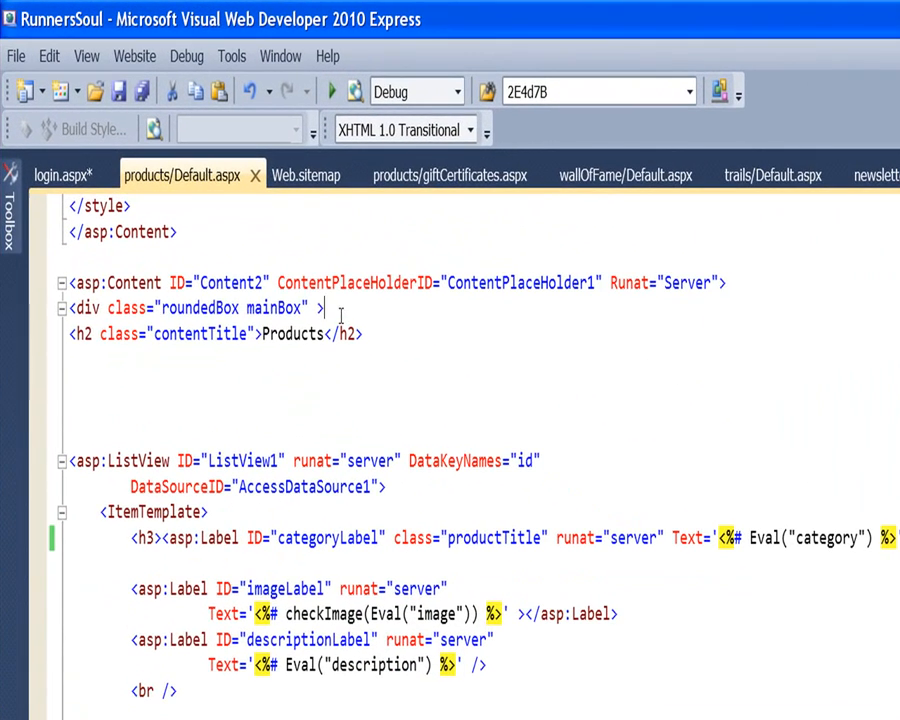
triple_click(195, 308)
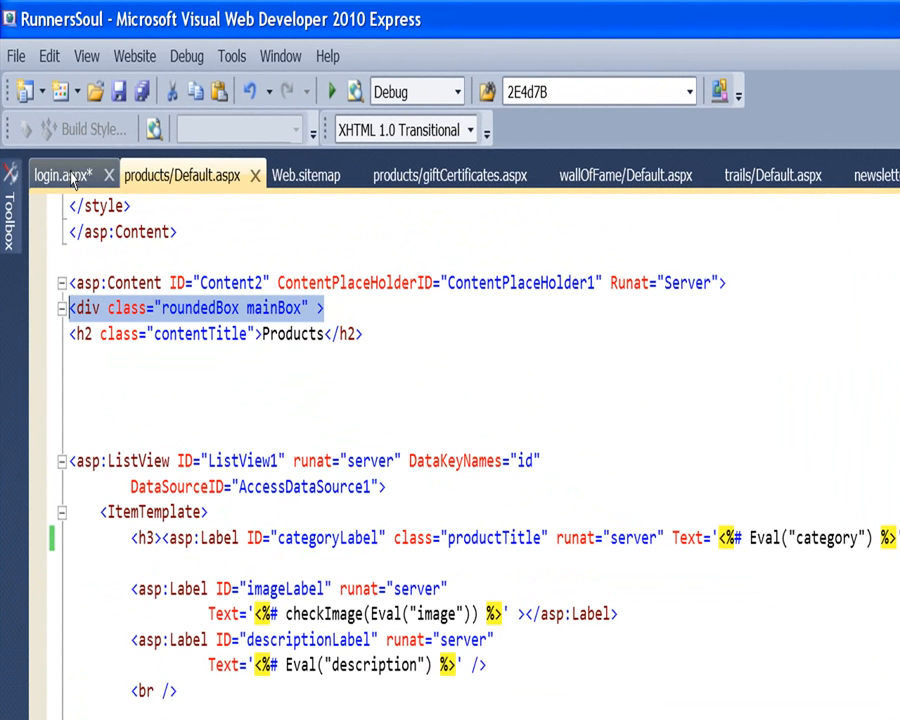
left_click(55, 175)
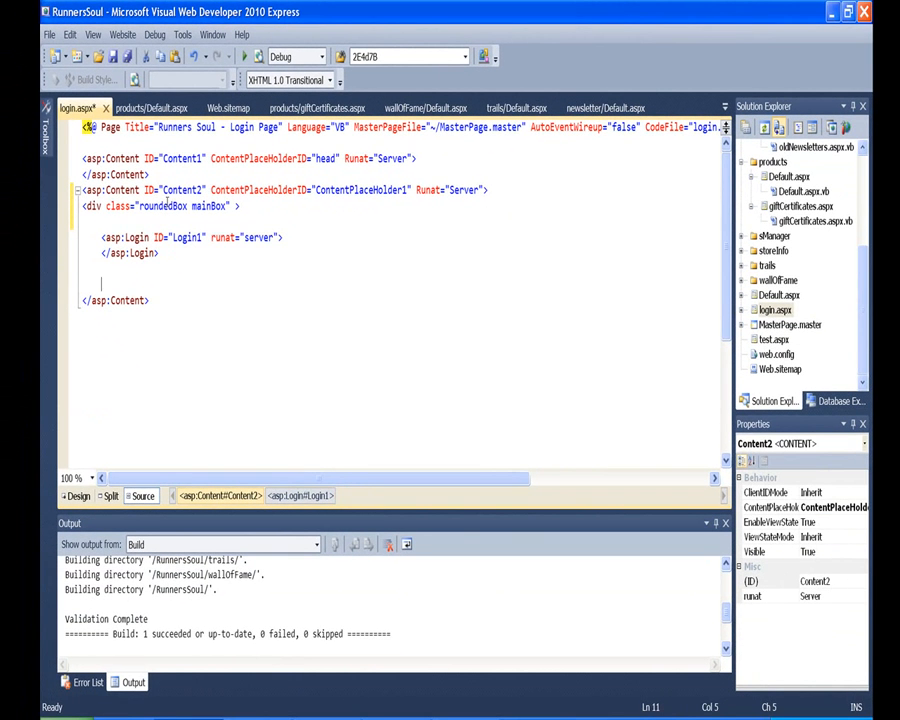
Close the div after the Login control and add an <hr /> rule beneath it.
type("</div>")
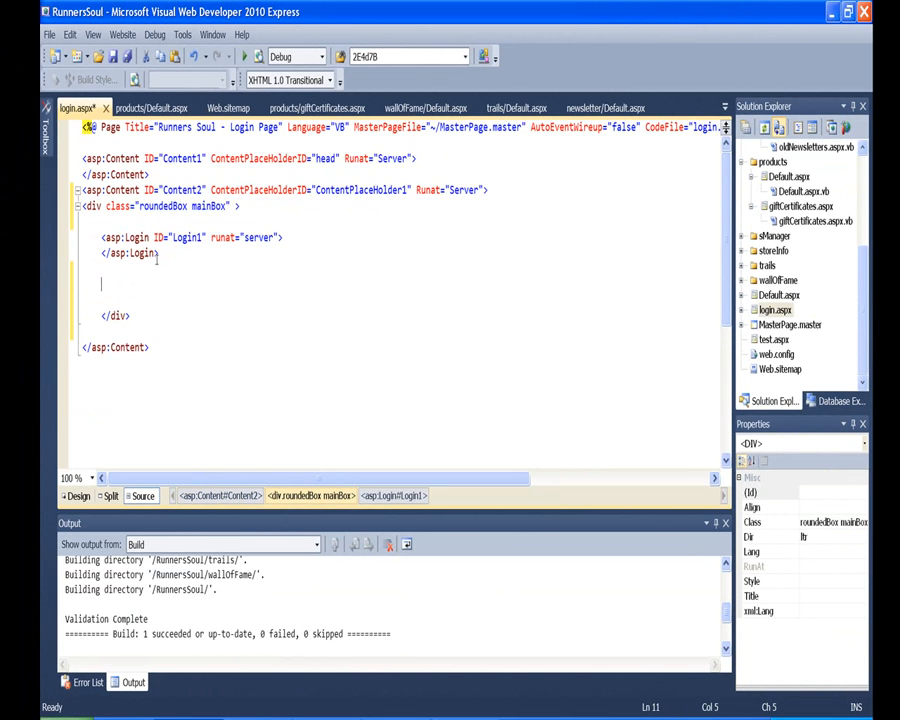
type("<hr")
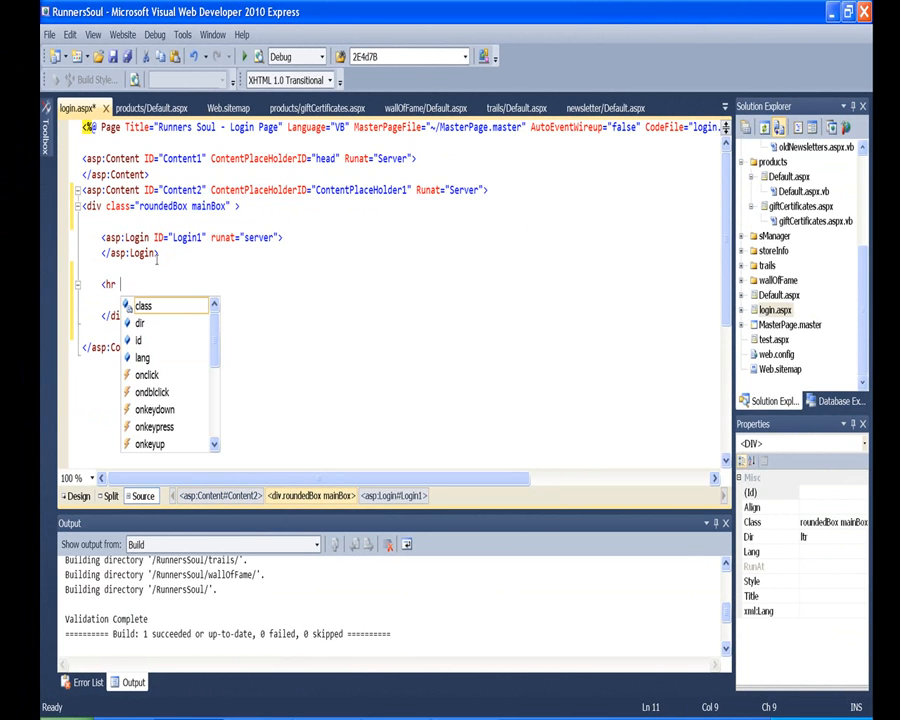
type("/>")
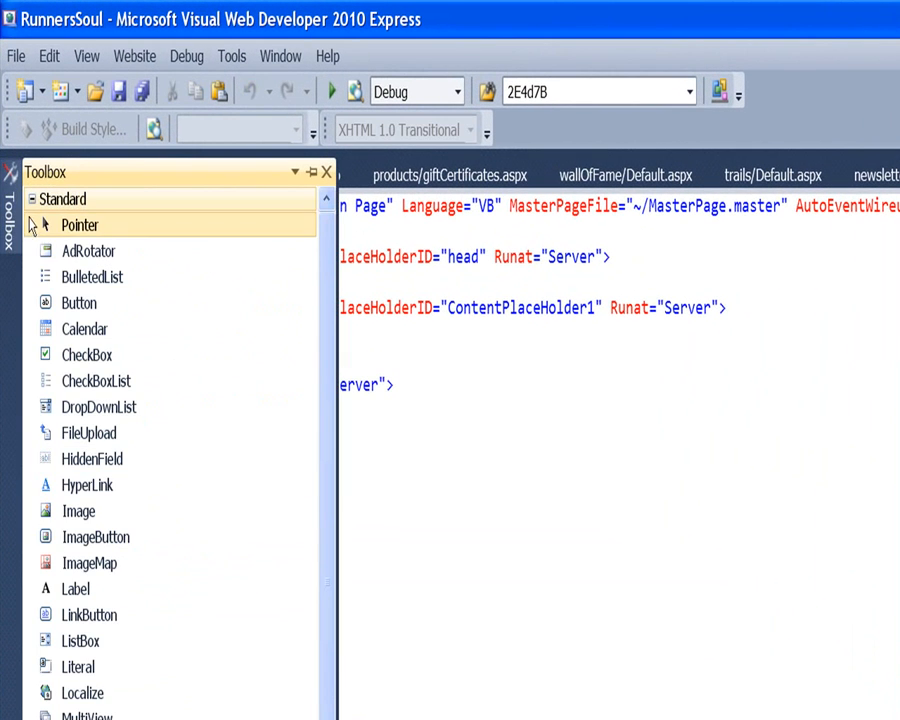
Collapse the Standard Toolbox group and expand the Login controls group.
left_click(33, 199)
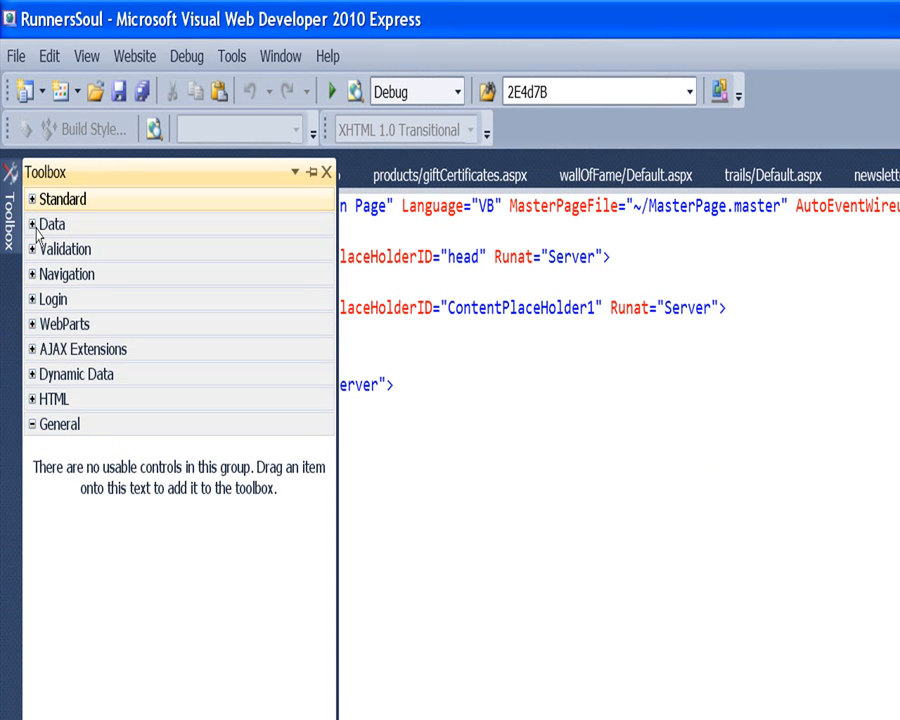
left_click(54, 299)
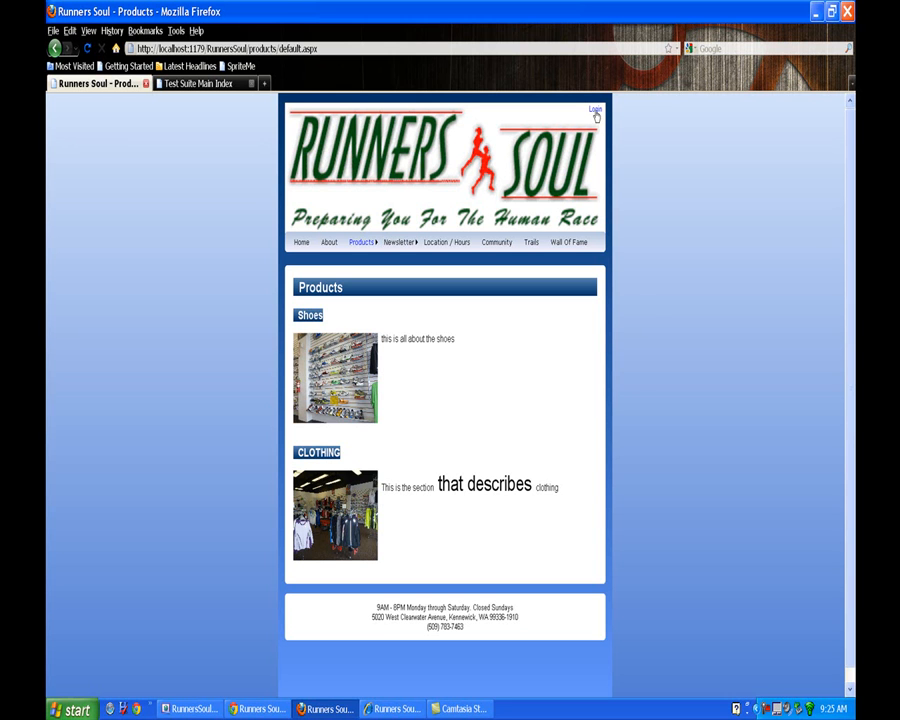
Follow the Login link in the Runners Soul header in Firefox.
left_click(594, 109)
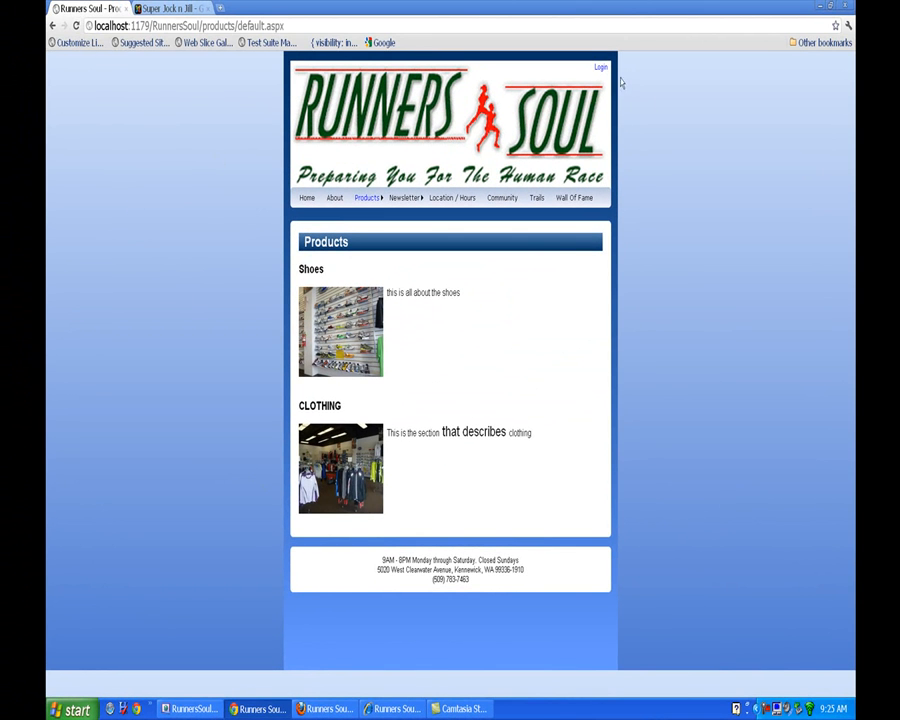
Open the boxed Runners Soul login page in Chrome, then switch to Camtasia Studio.
left_click(601, 67)
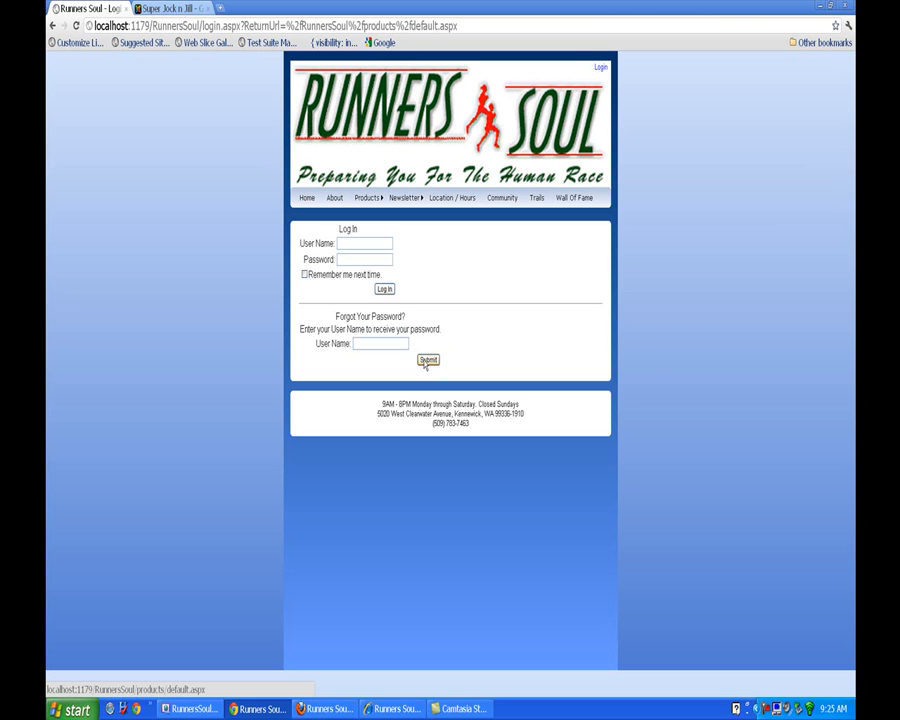
mouse_move(423, 645)
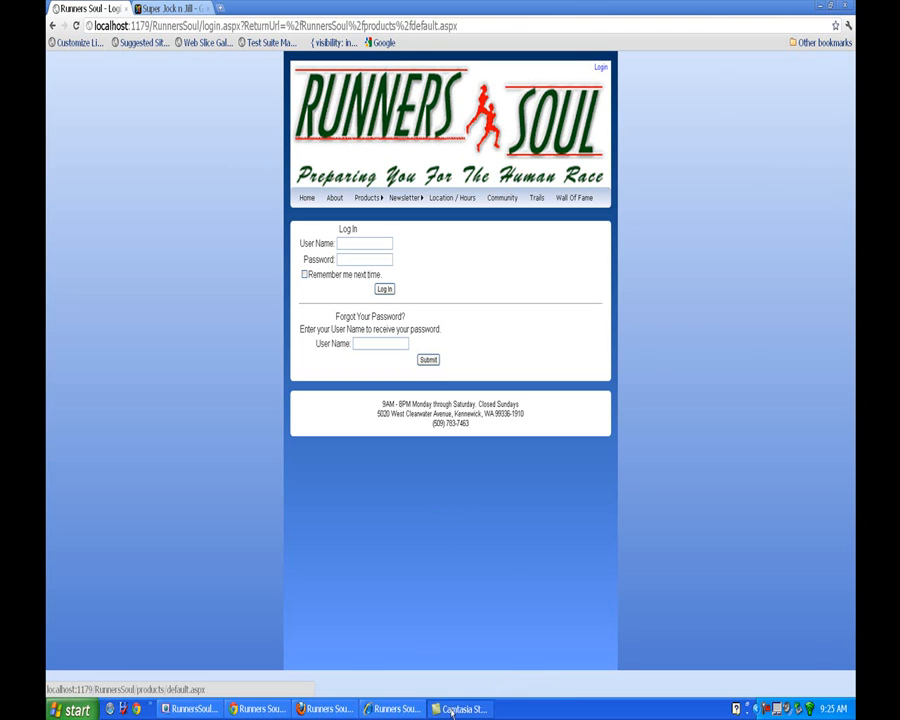
left_click(458, 709)
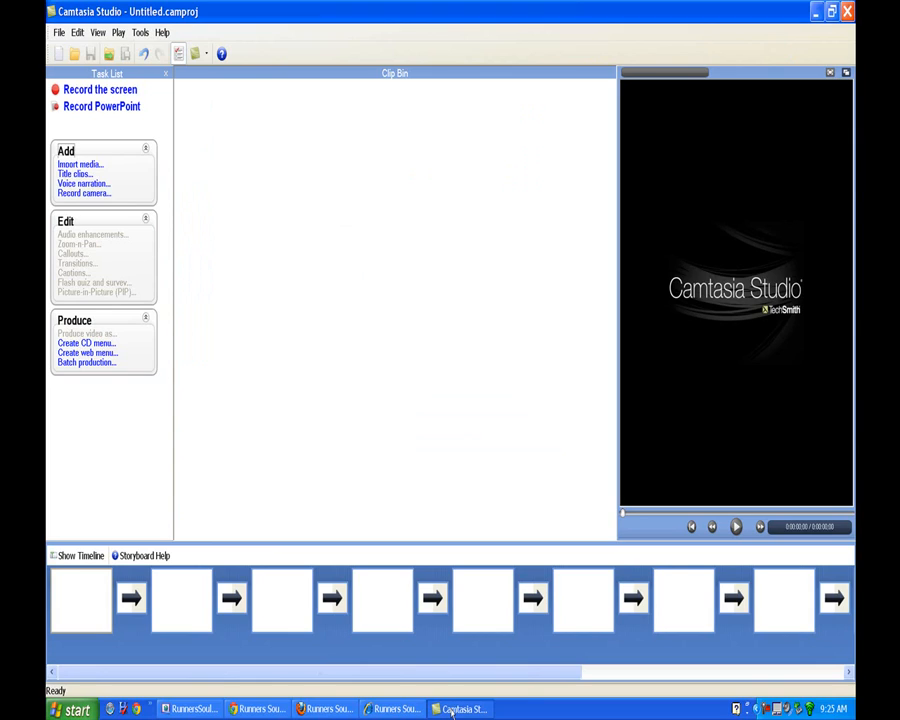